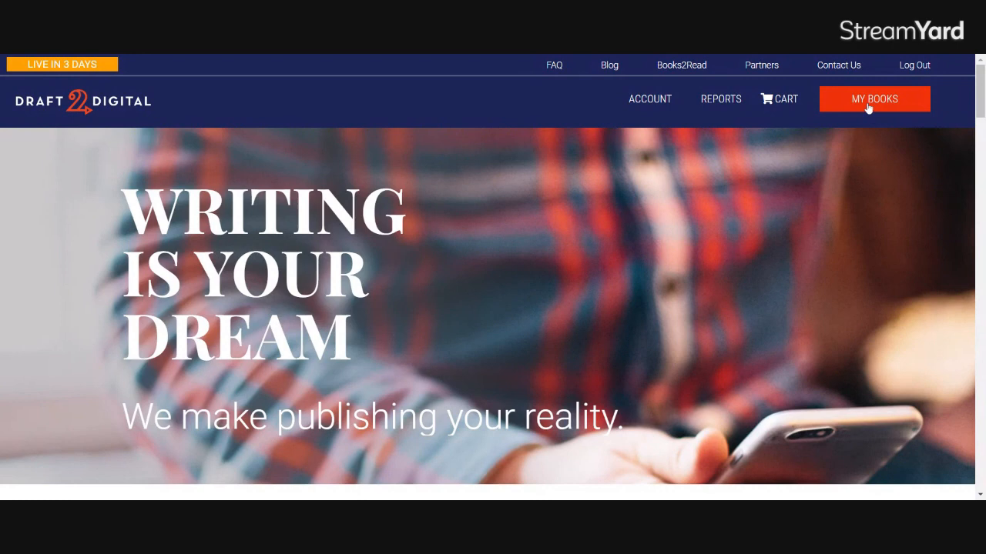
From My Books, open Vanguard of Justice: The Lords' Gambit Series Volume Three.
click(871, 99)
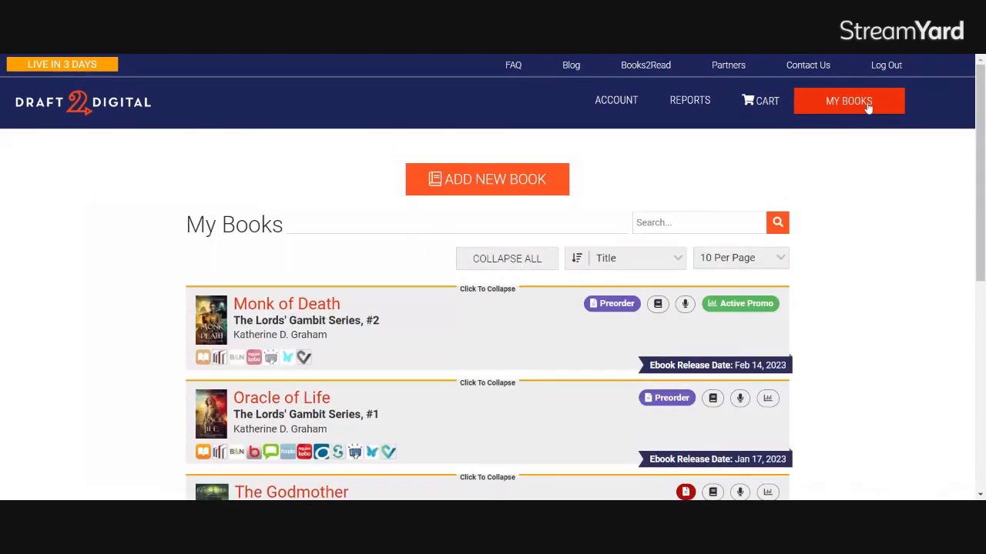
scroll(down, 3)
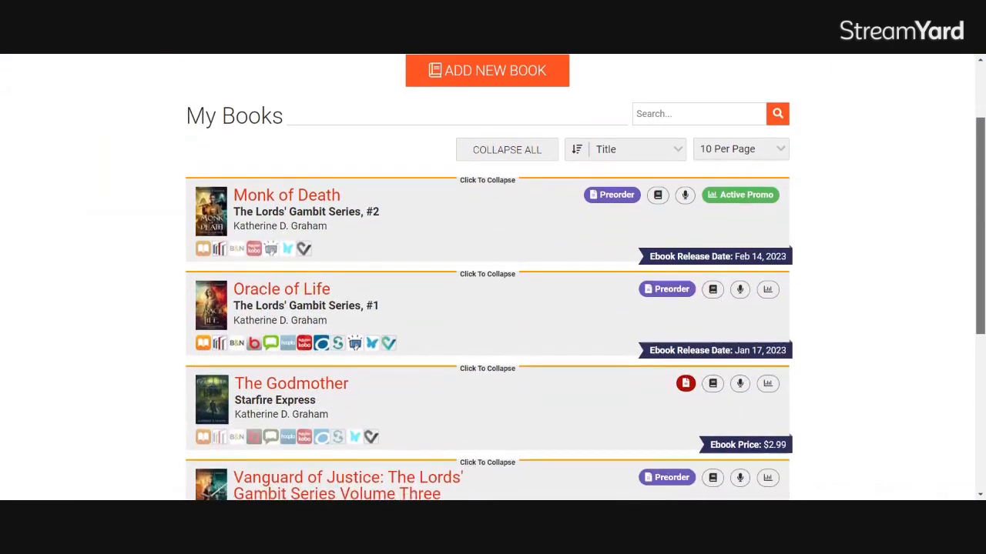
scroll(down, 3)
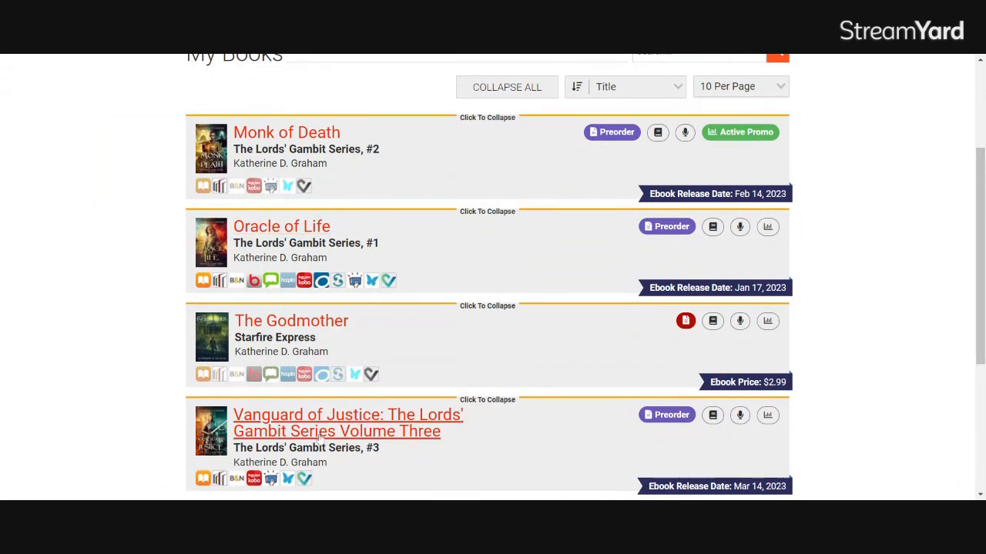
click(348, 422)
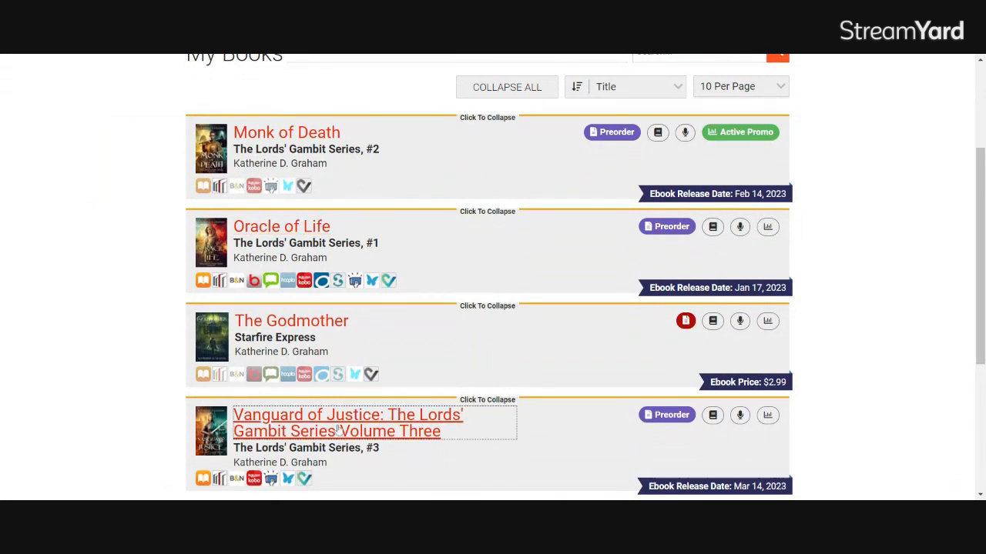
click(348, 422)
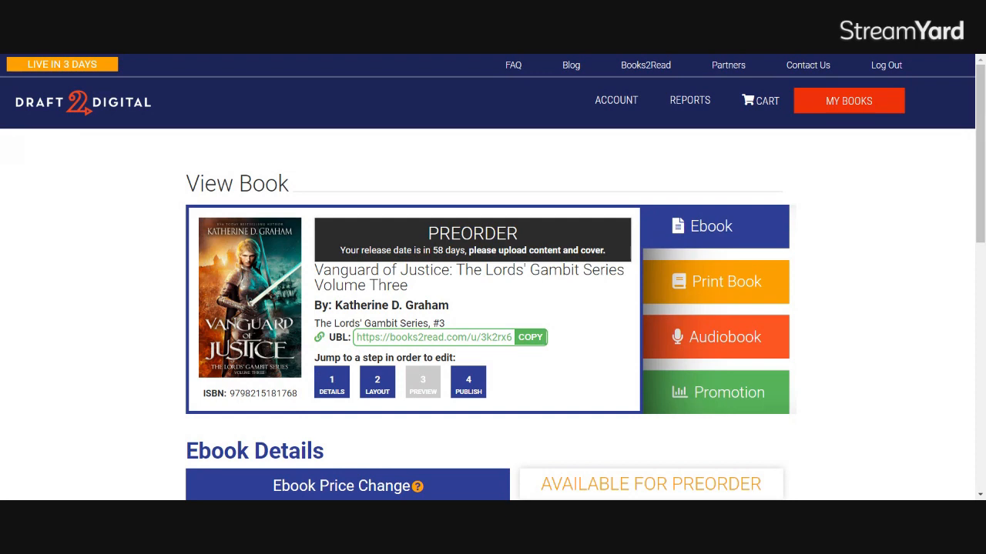
Mark the universal buy link and show the book's Promotion details.
double_click(339, 338)
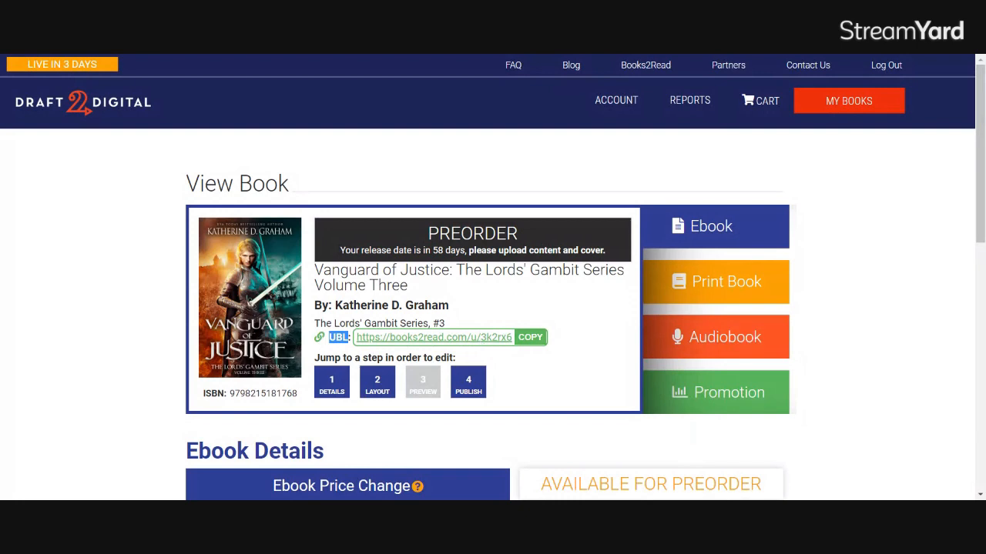
mouse_move(499, 342)
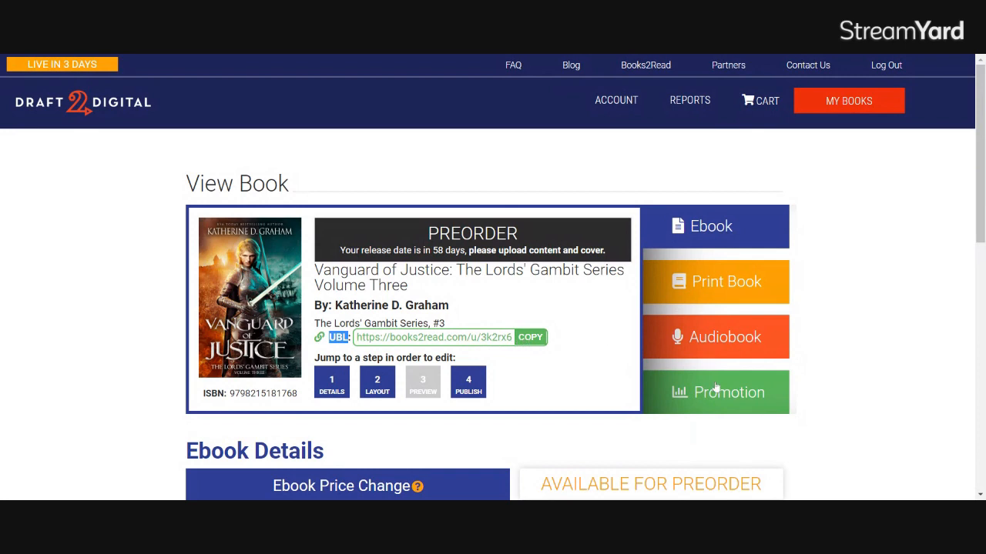
click(715, 393)
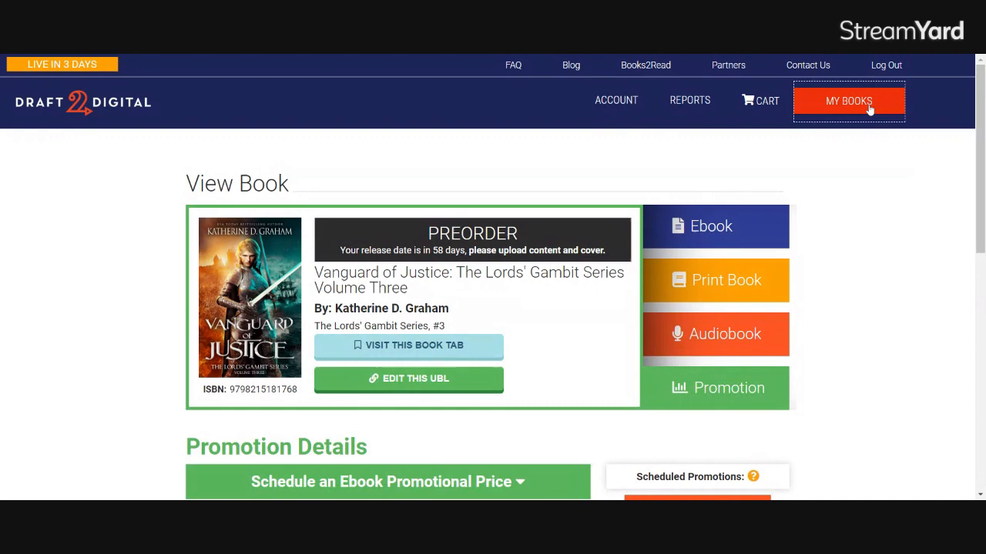
Return to My Books, reopen Vanguard of Justice and show its Promotion details again.
click(848, 101)
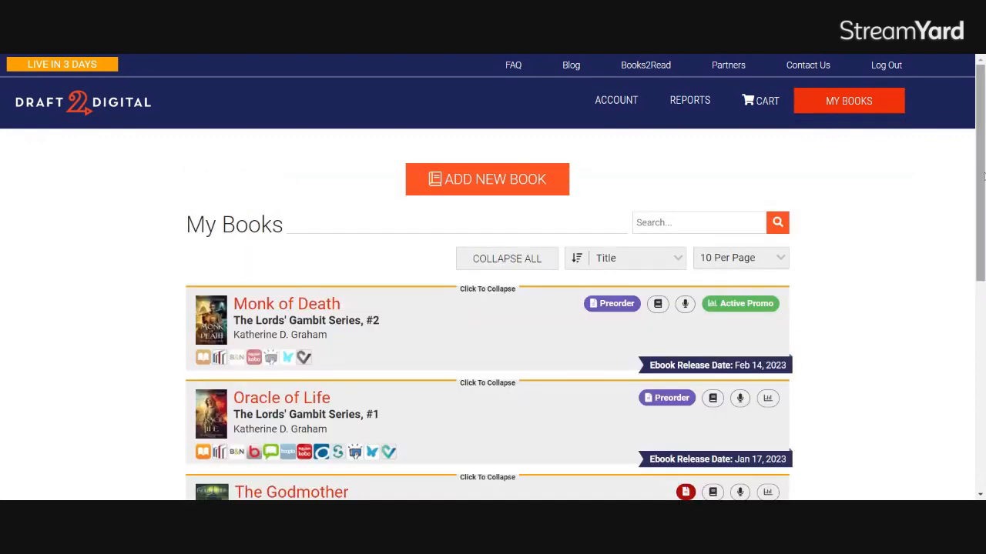
scroll(down, 3)
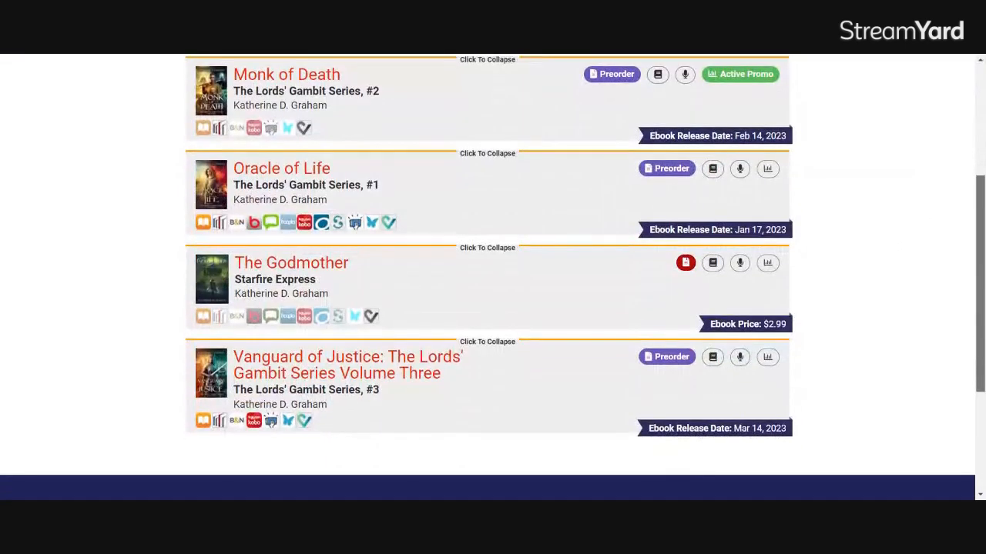
scroll(down, 3)
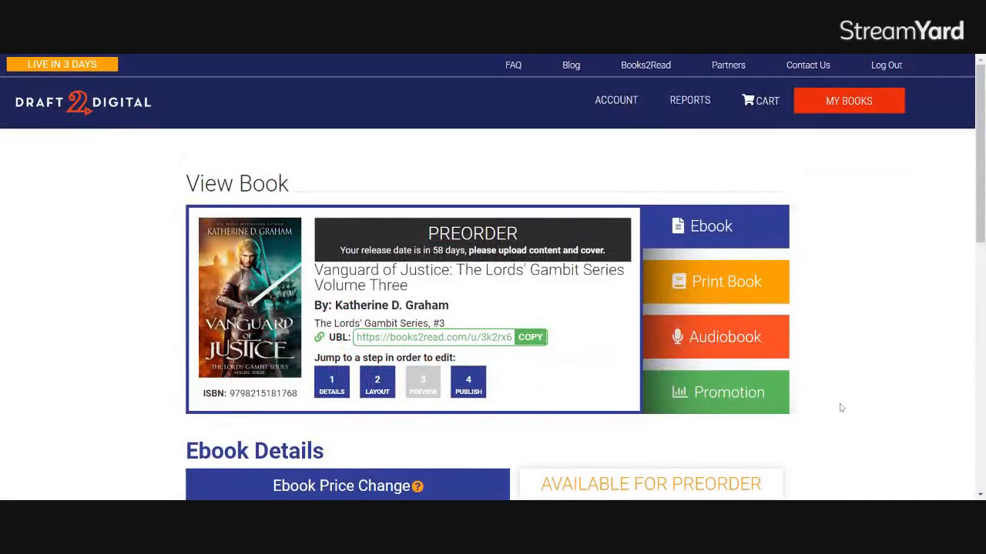
click(714, 393)
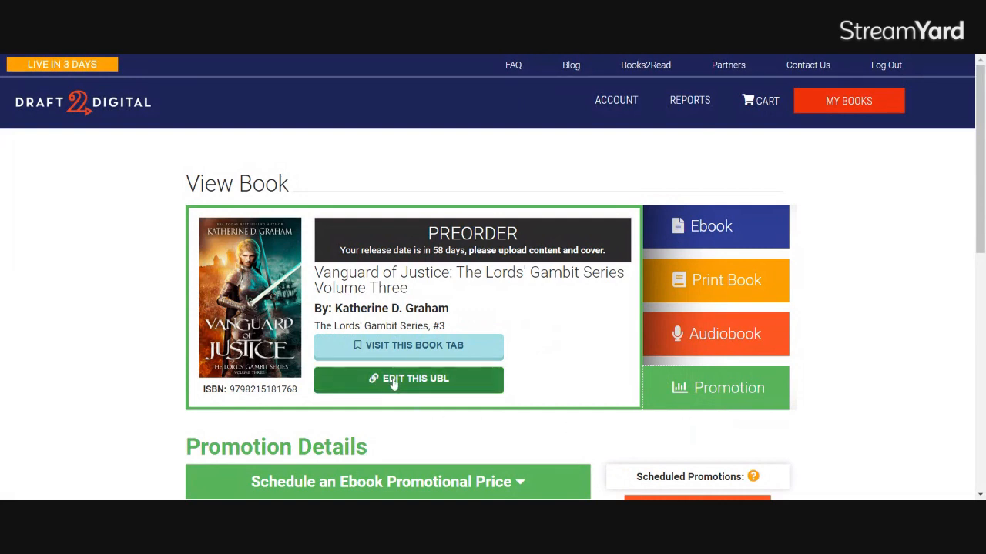
mouse_move(419, 386)
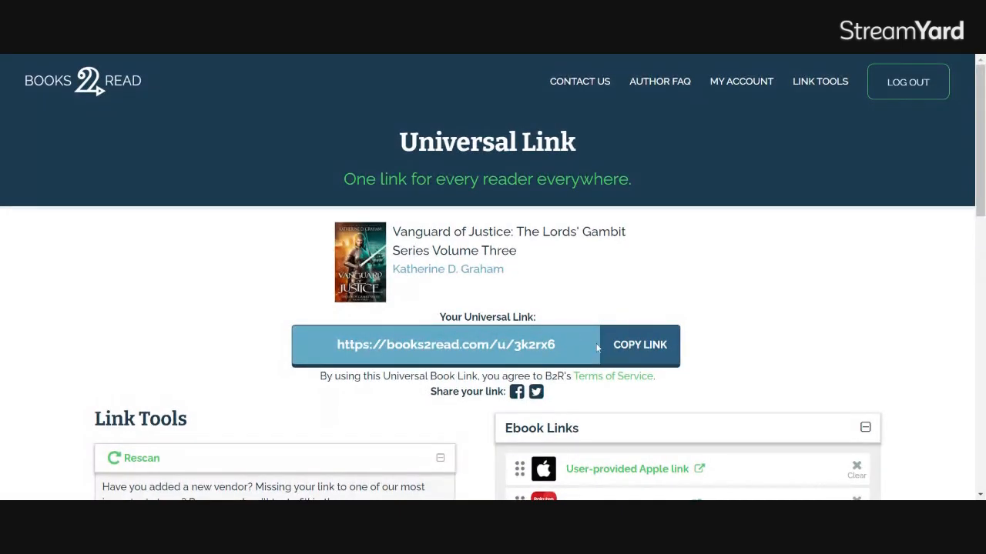
mouse_move(570, 360)
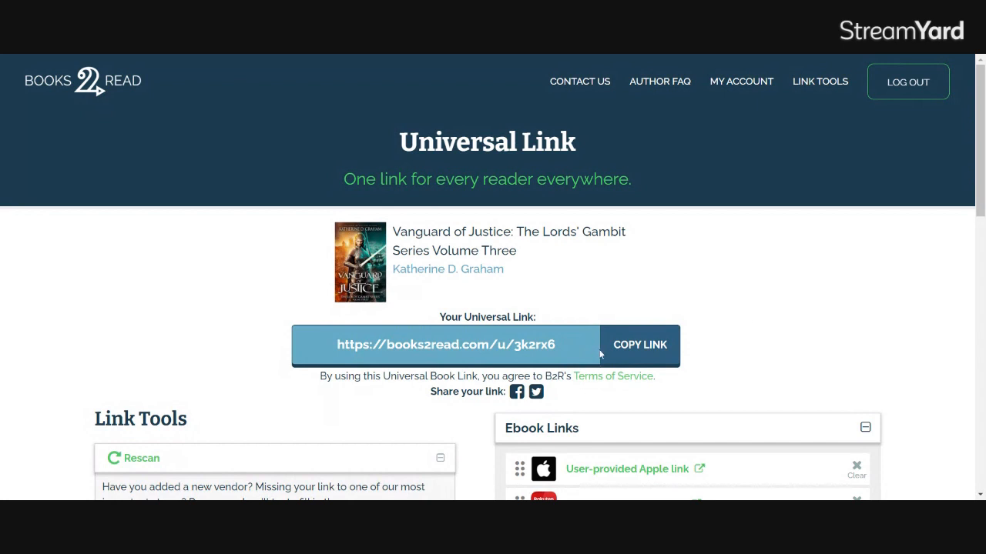
Expand the 'Custom name your URL' tool on the book's Link Tools page.
scroll(down, 3)
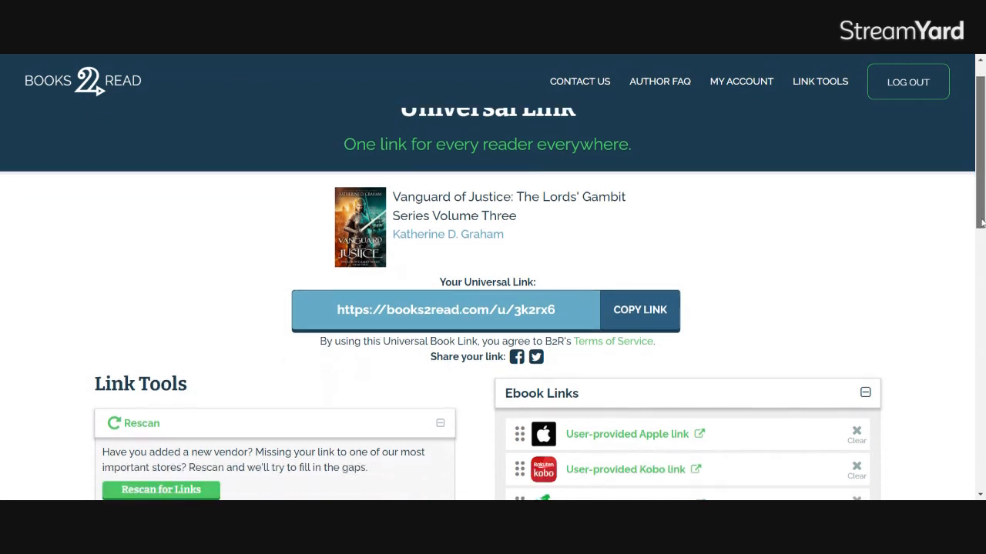
scroll(down, 3)
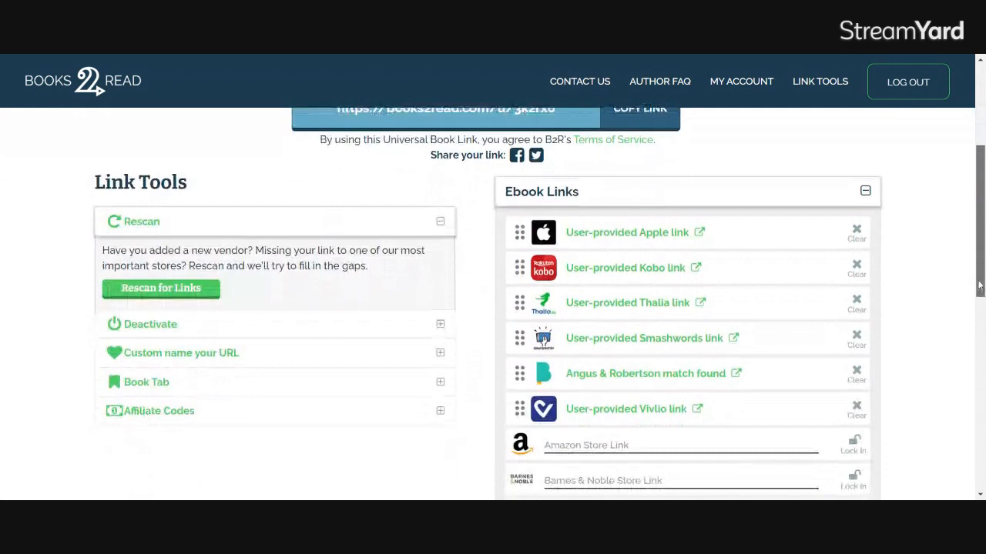
scroll(down, 3)
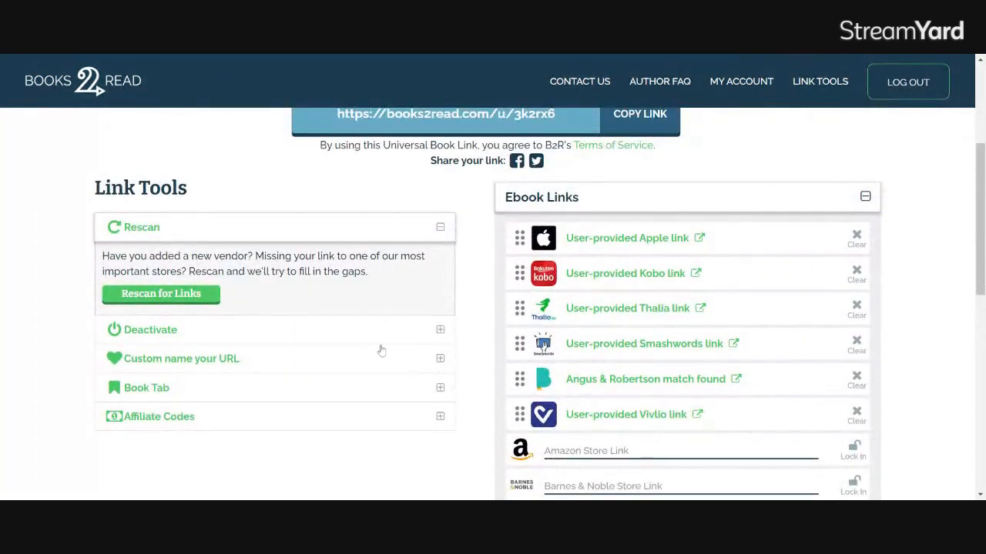
mouse_move(265, 367)
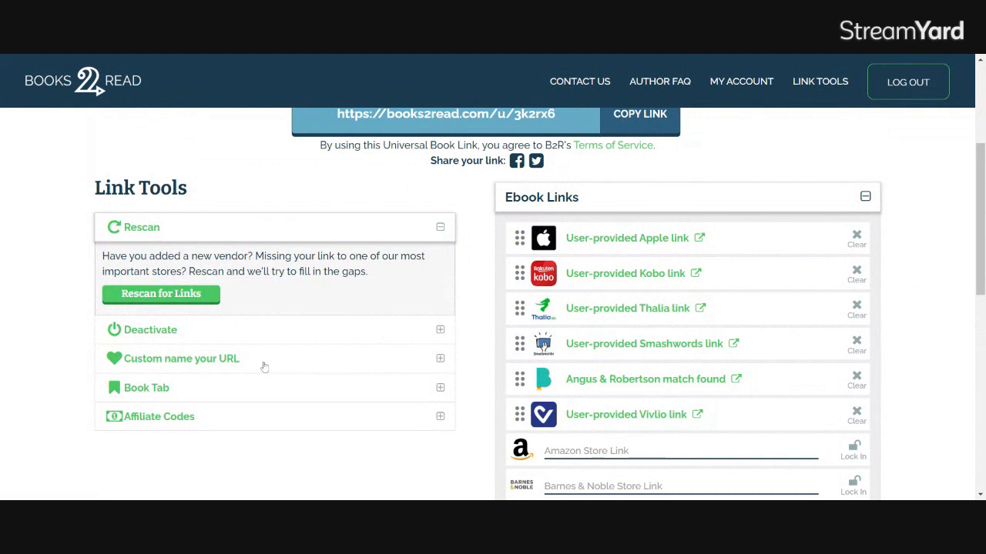
click(182, 357)
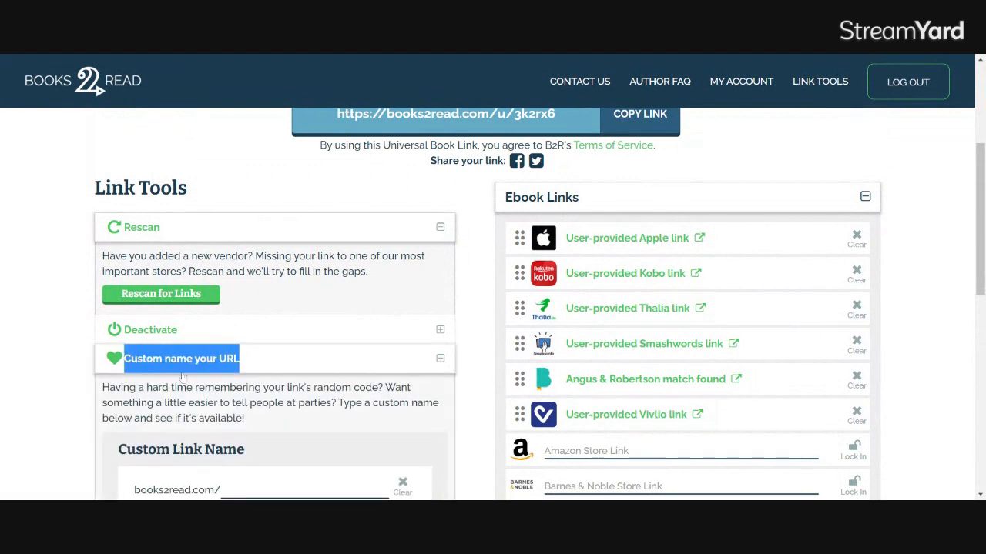
mouse_move(471, 382)
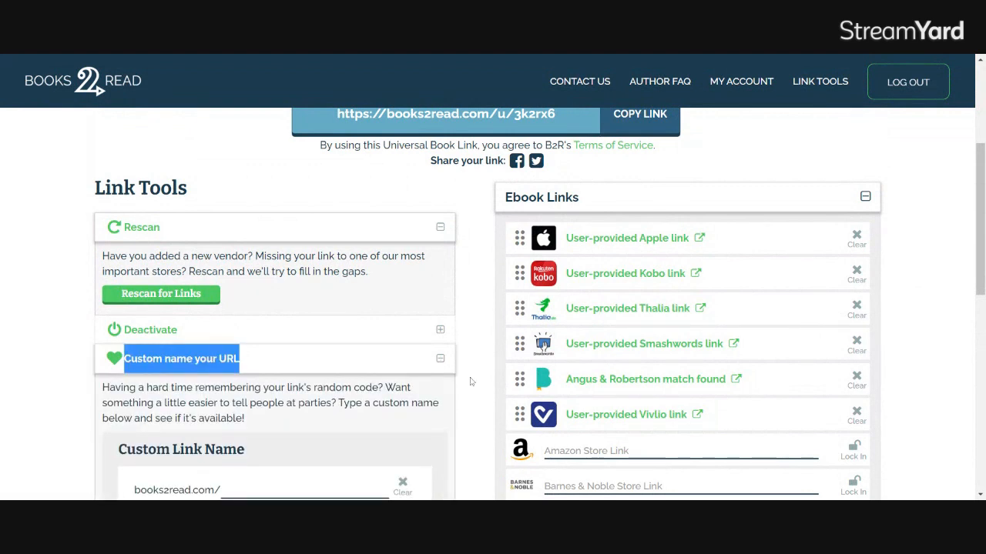
scroll(down, 3)
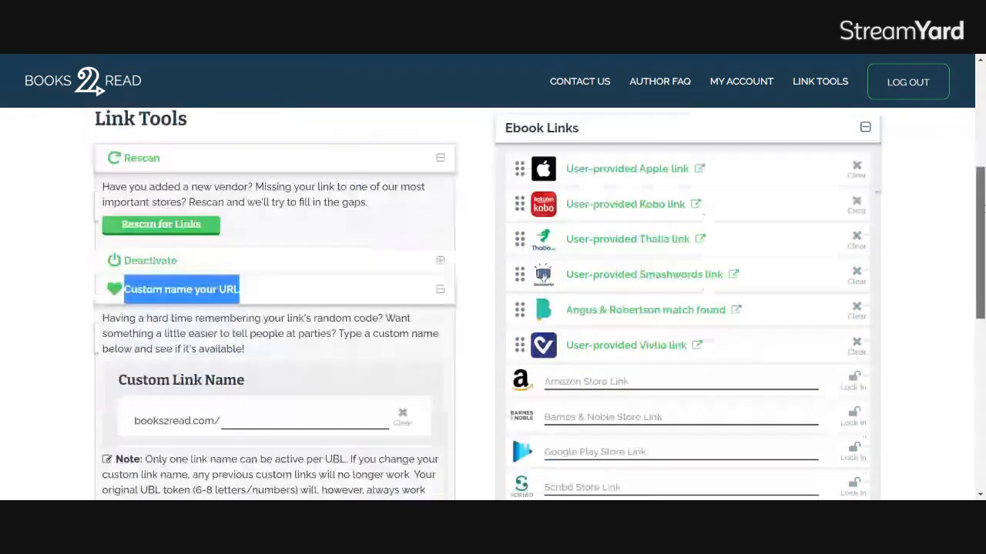
scroll(down, 3)
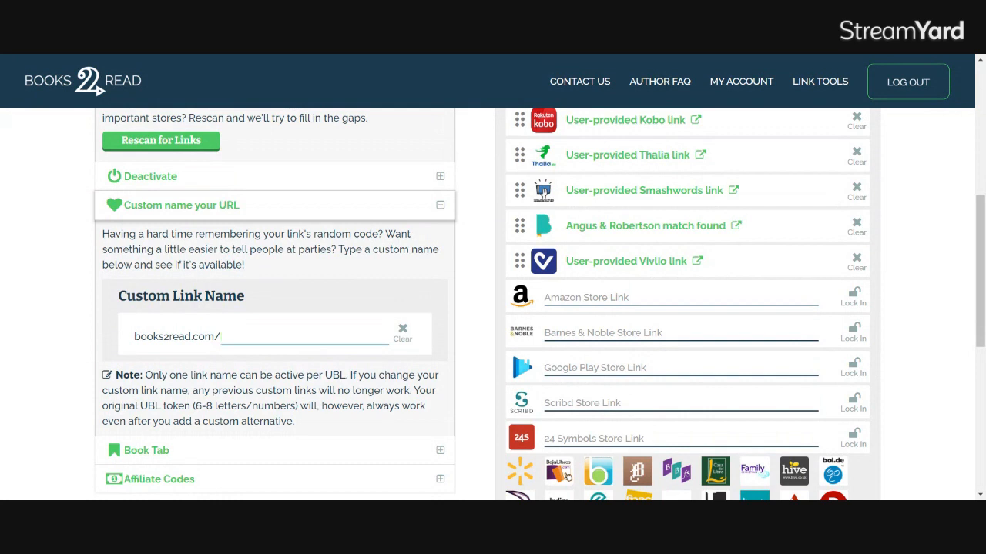
Enter custom link name vanguardofjustice and save it.
text(vanguar)
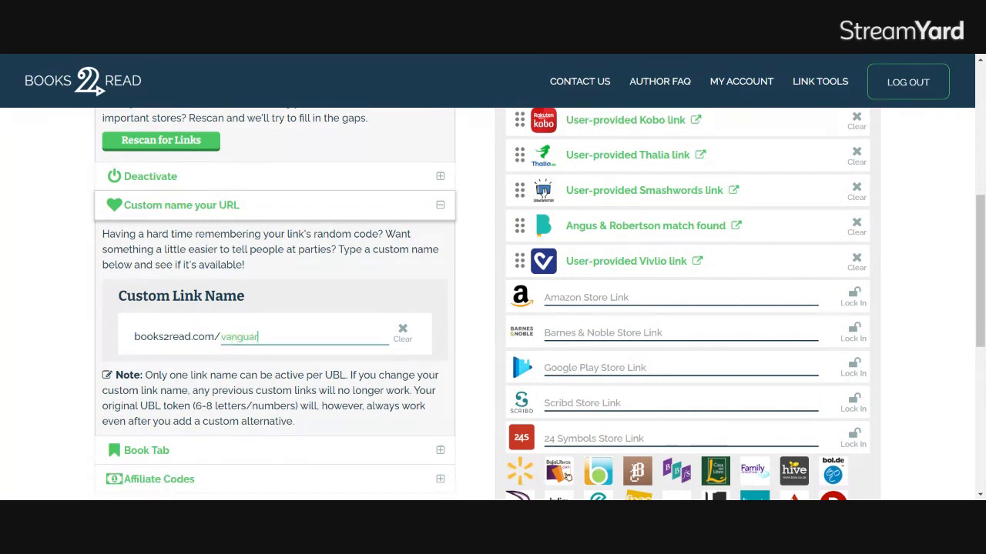
text(dofjustice)
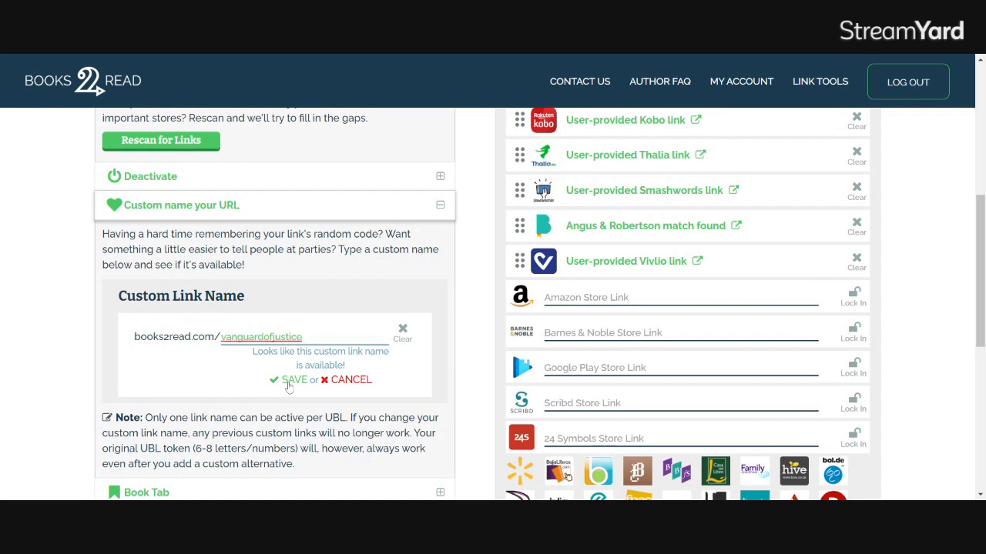
click(294, 379)
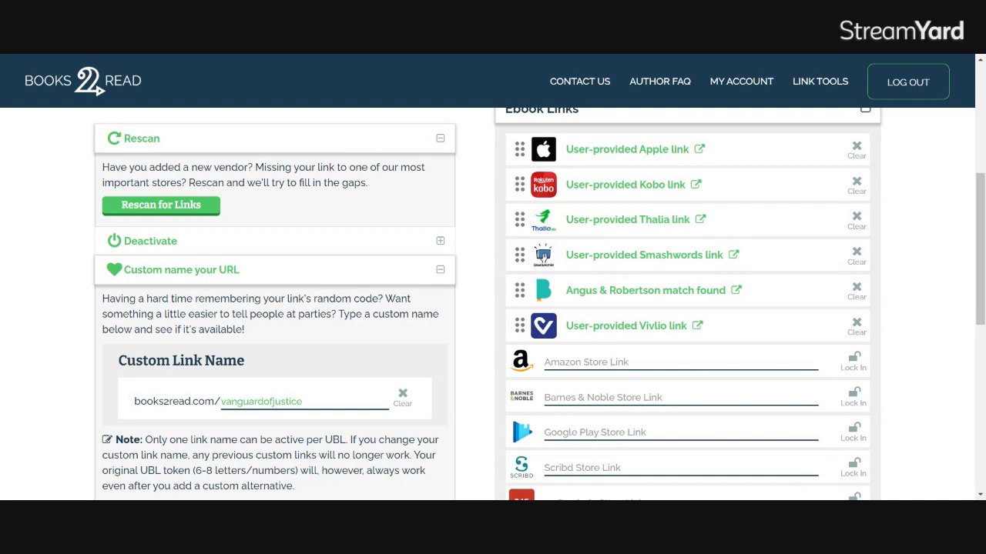
text(https://www.amazon.com/dp/B0BS23H6ZB)
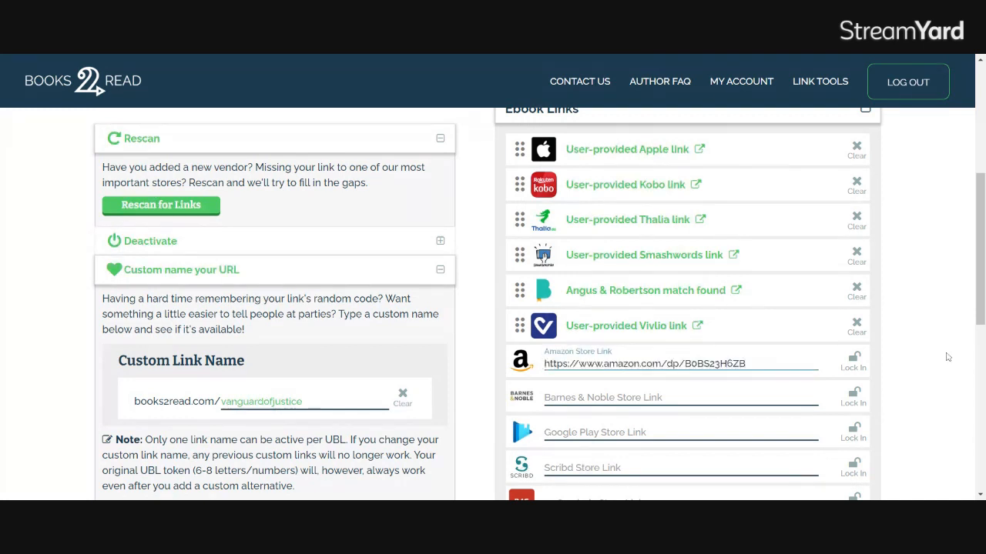
click(853, 362)
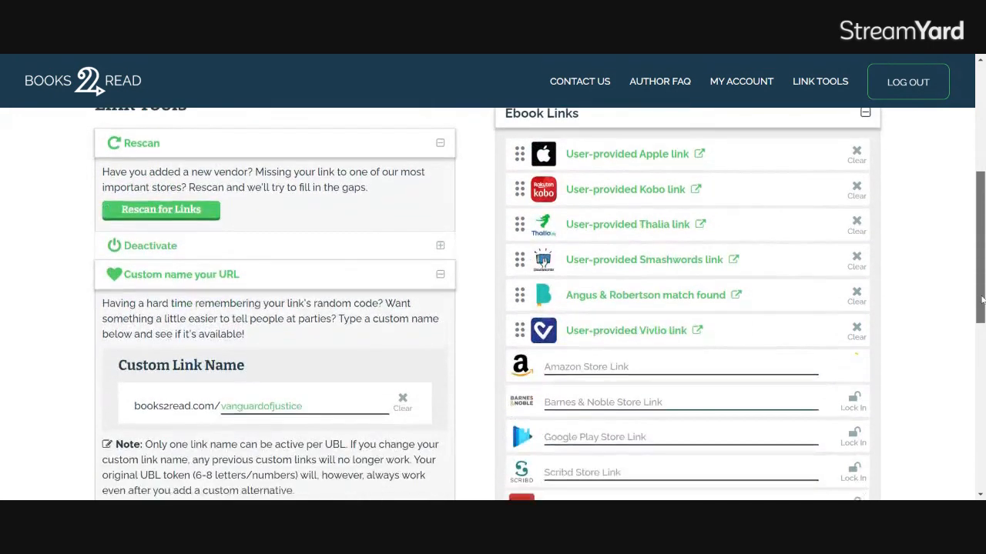
scroll(down, 3)
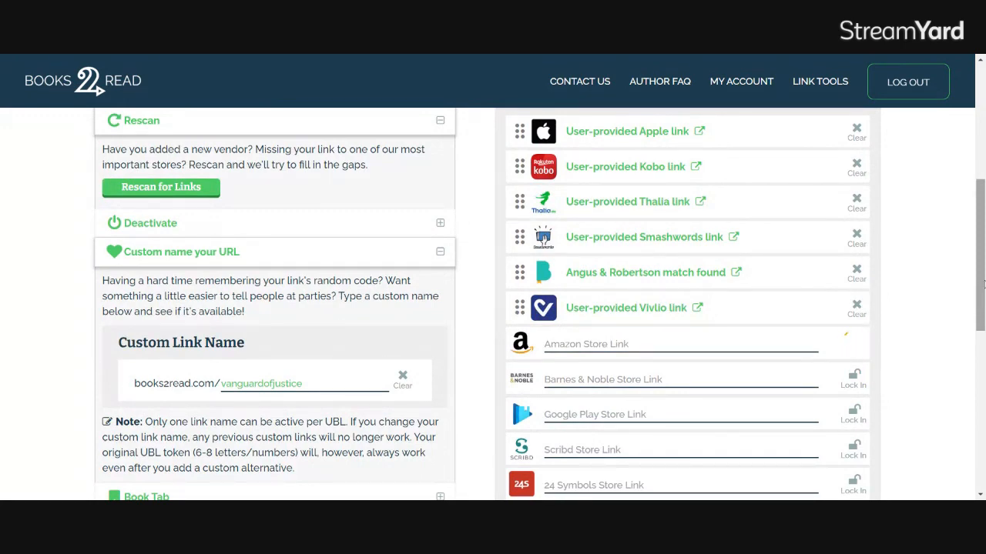
scroll(down, 3)
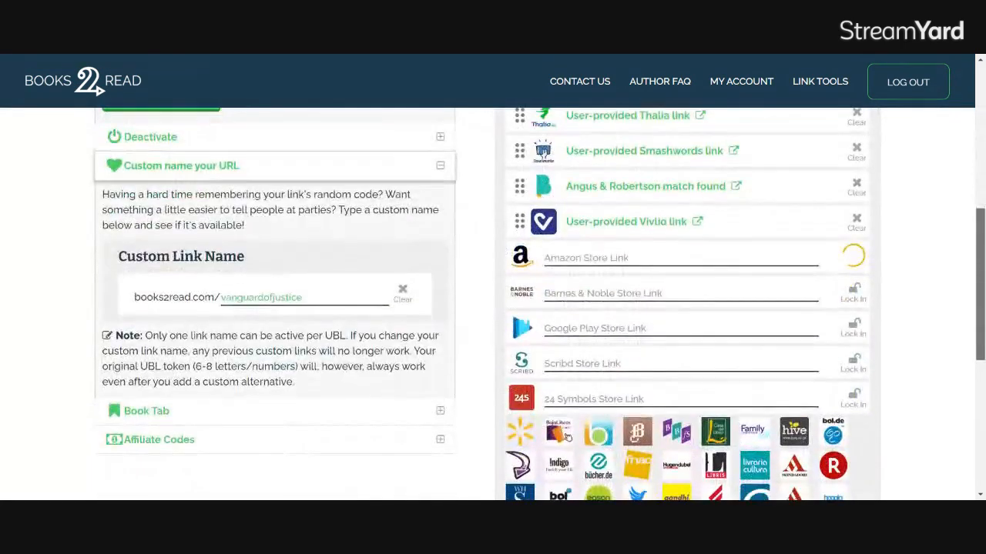
scroll(down, 3)
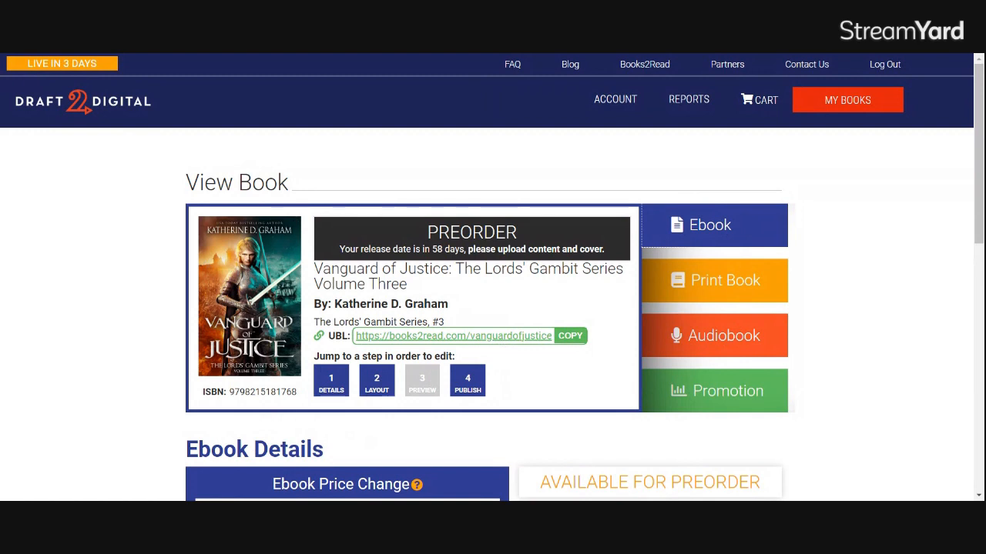
mouse_move(700, 444)
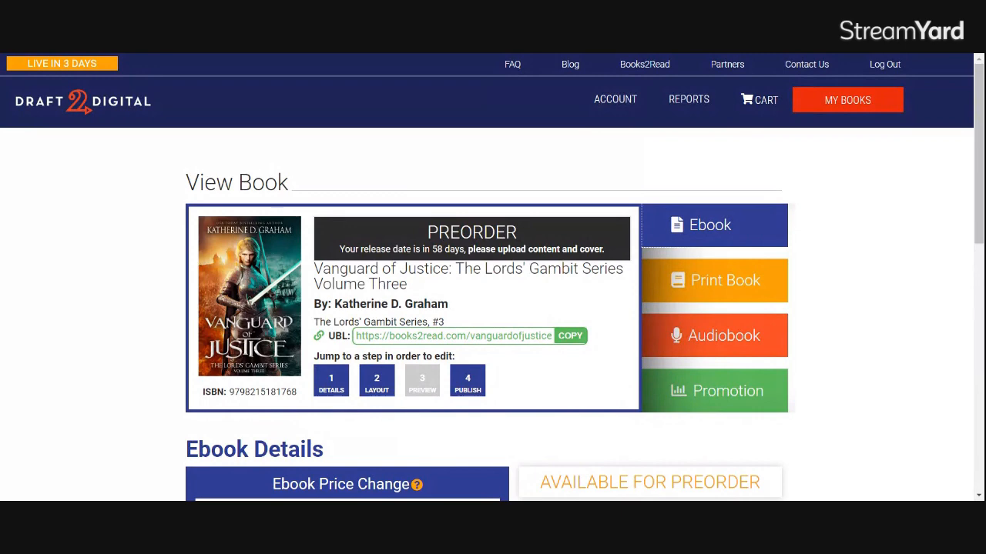
Copy the books2read.com/vanguardofjustice universal link from the View Book page.
click(570, 336)
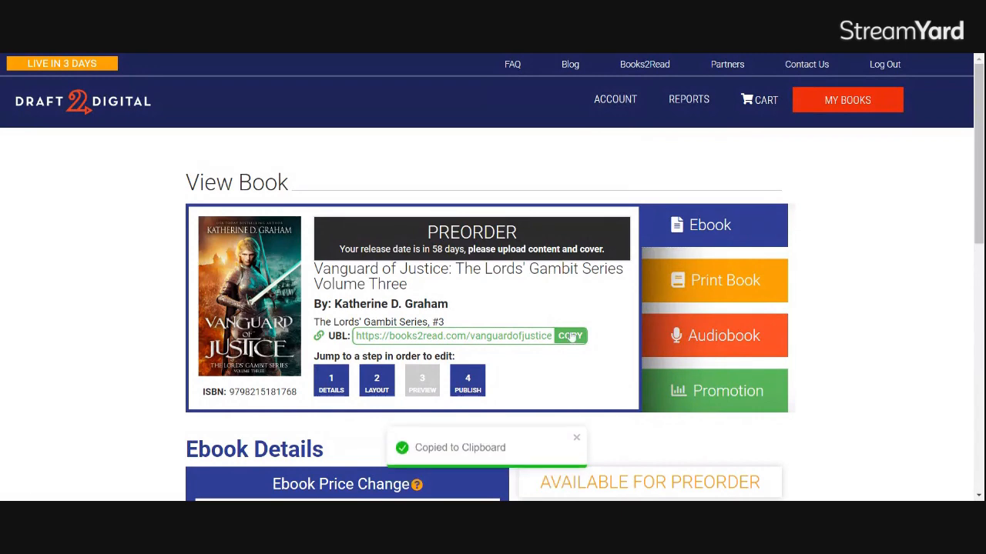
click(570, 335)
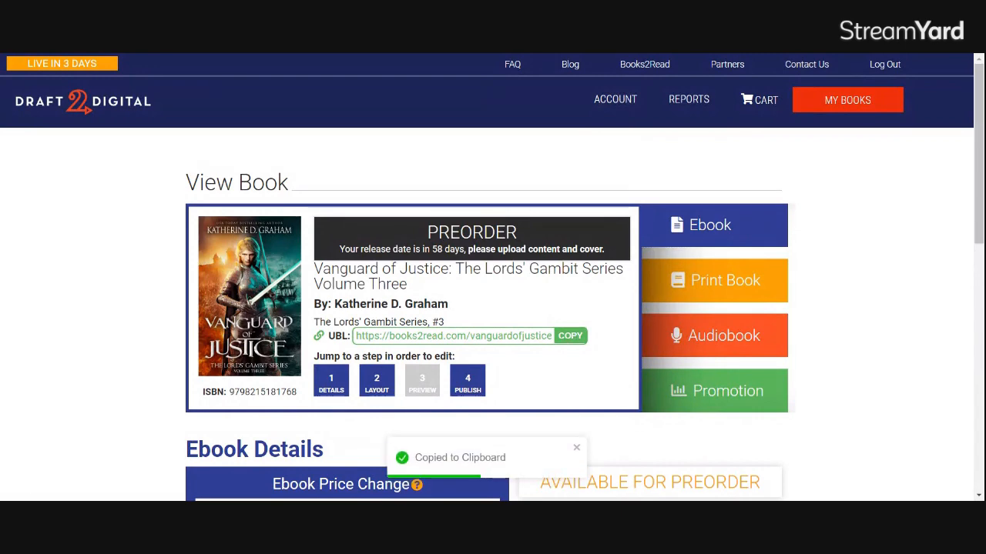
scroll(down, 3)
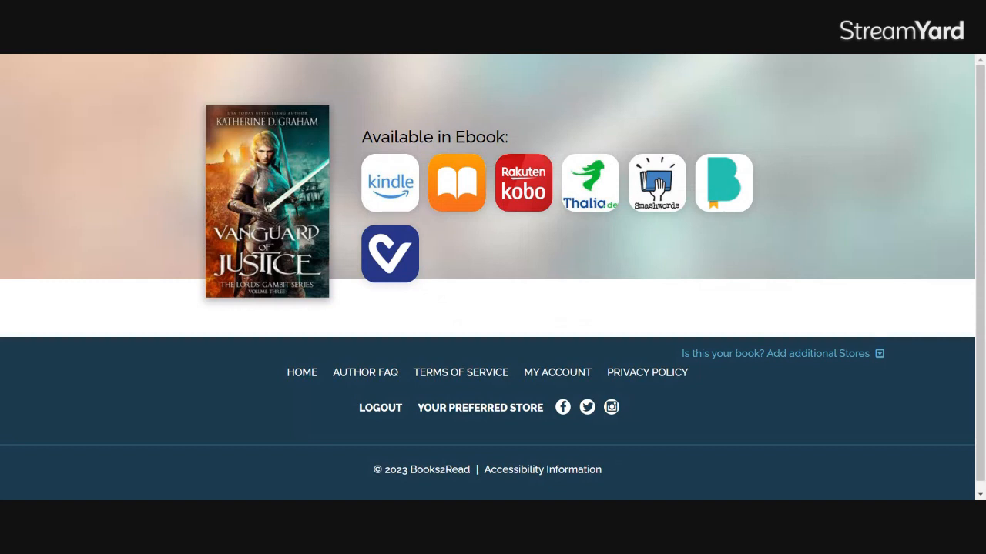
mouse_move(388, 183)
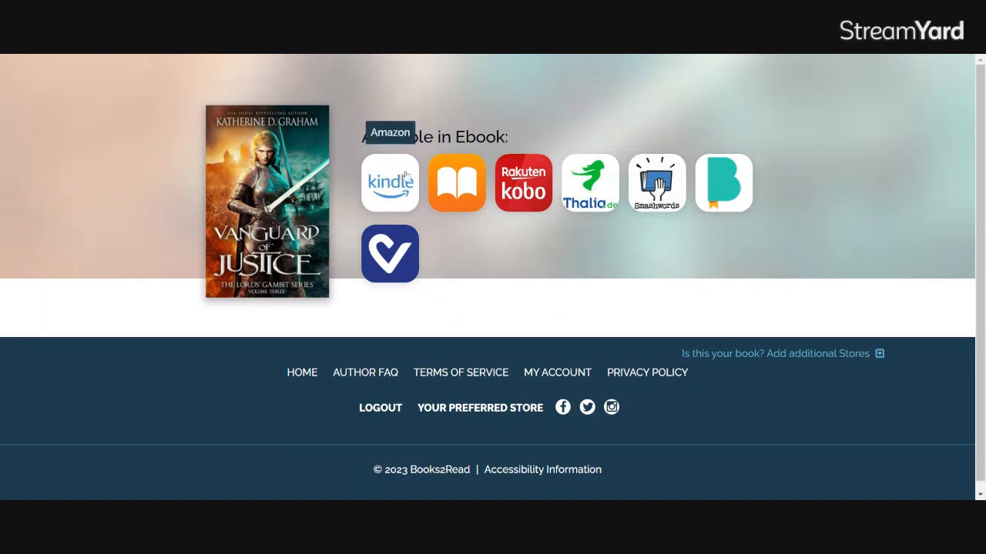
mouse_move(376, 57)
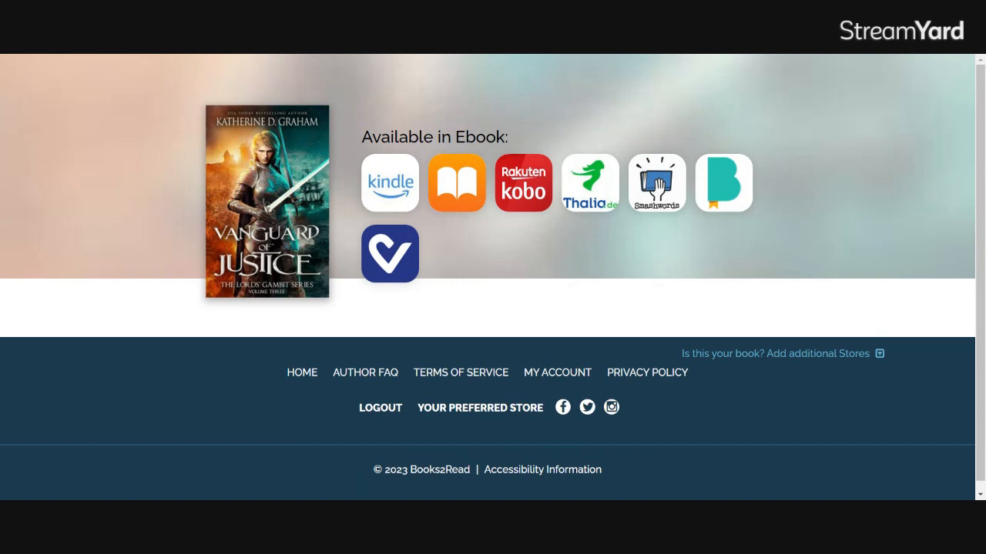
mouse_move(416, 54)
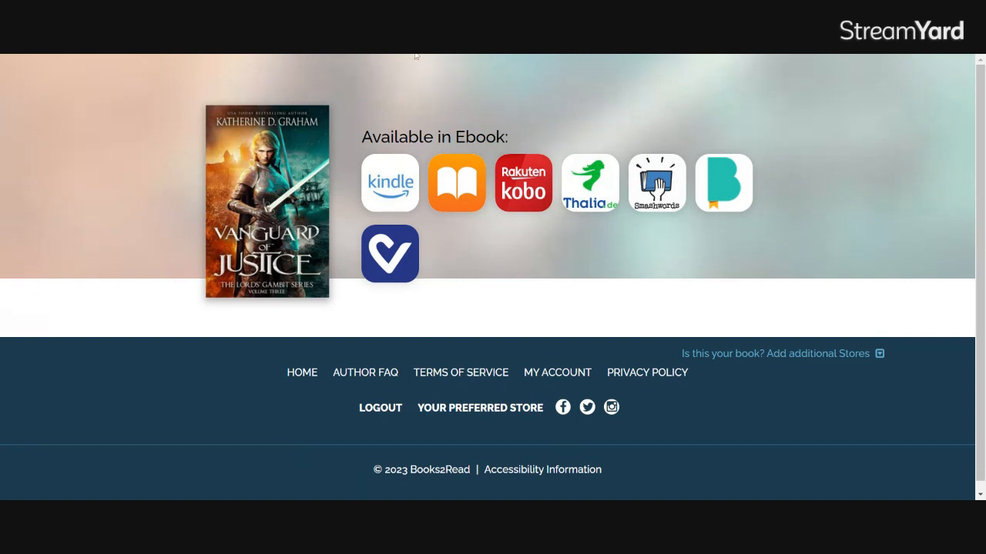